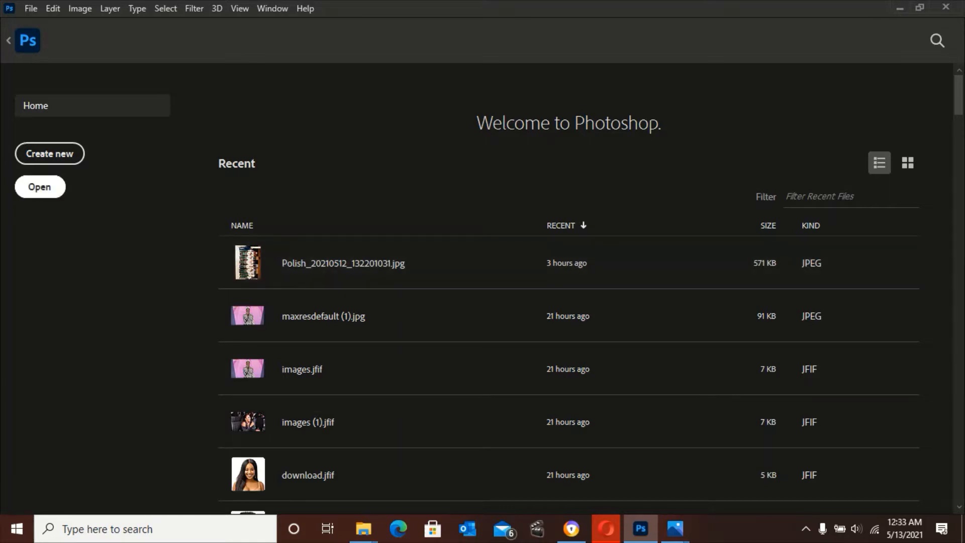
- Browse Downloads into the white-off-road-car folder and choose the 1593 PSD mockup
click(40, 187)
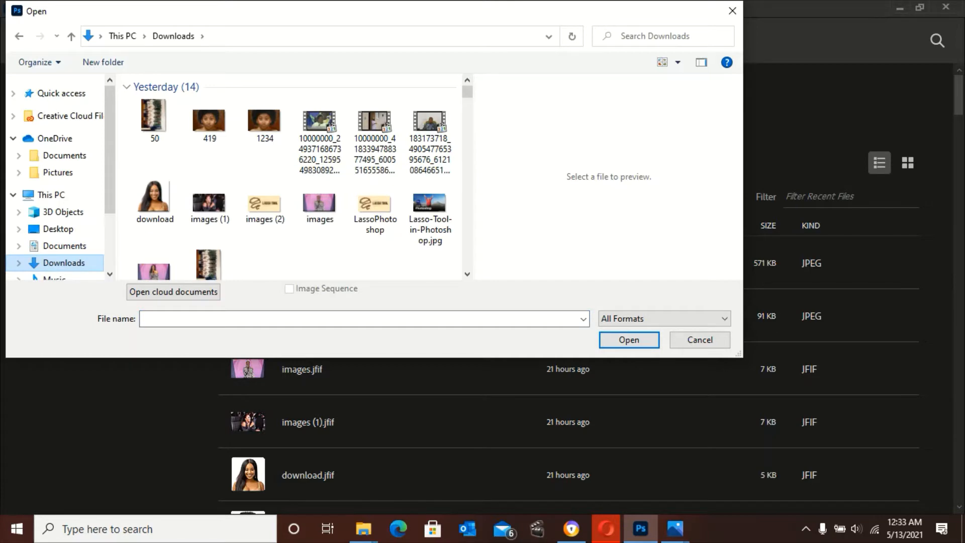
scroll(down, 3)
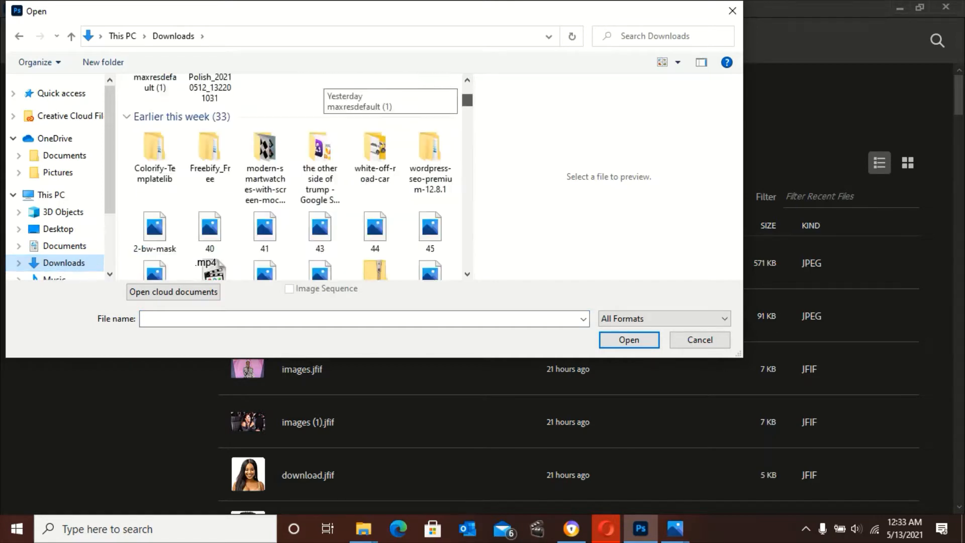
scroll(down, 3)
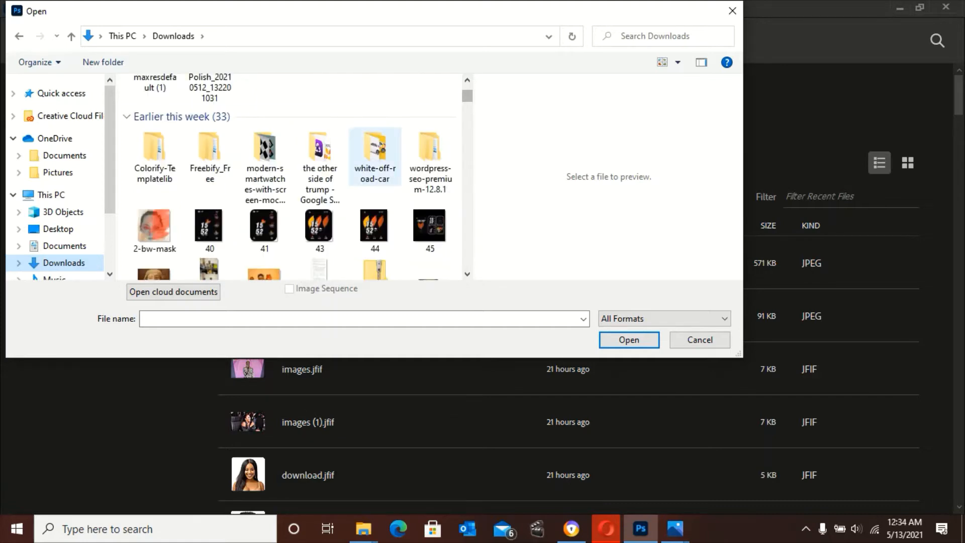
double_click(374, 149)
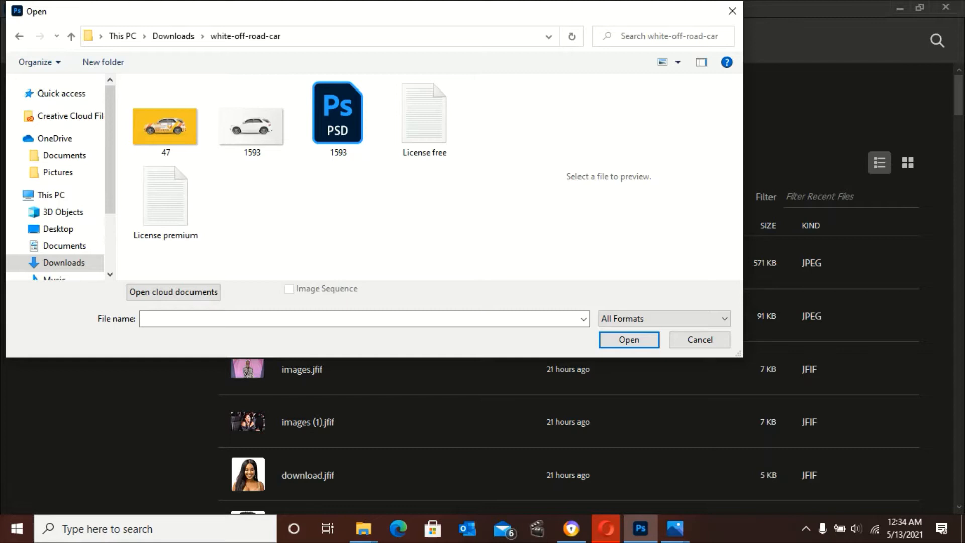
click(337, 115)
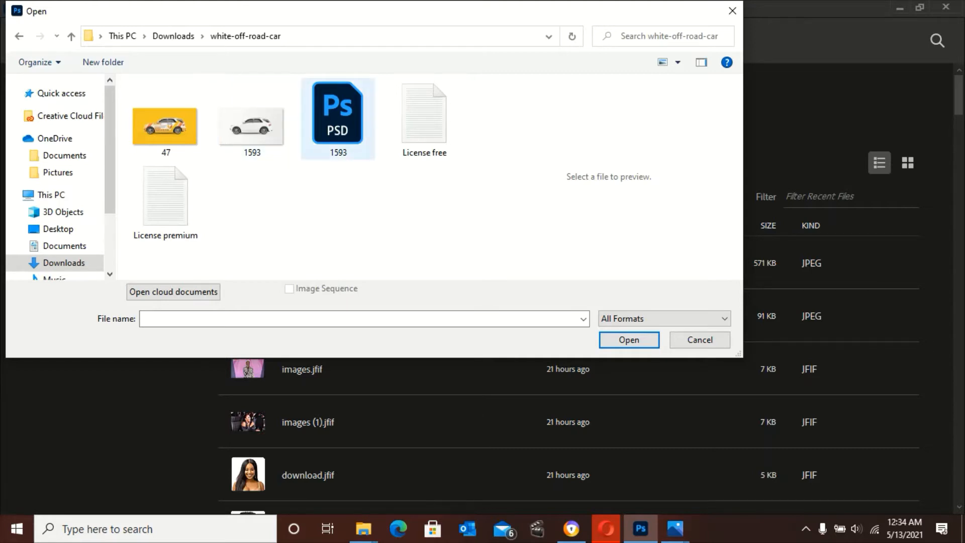
mouse_move(338, 112)
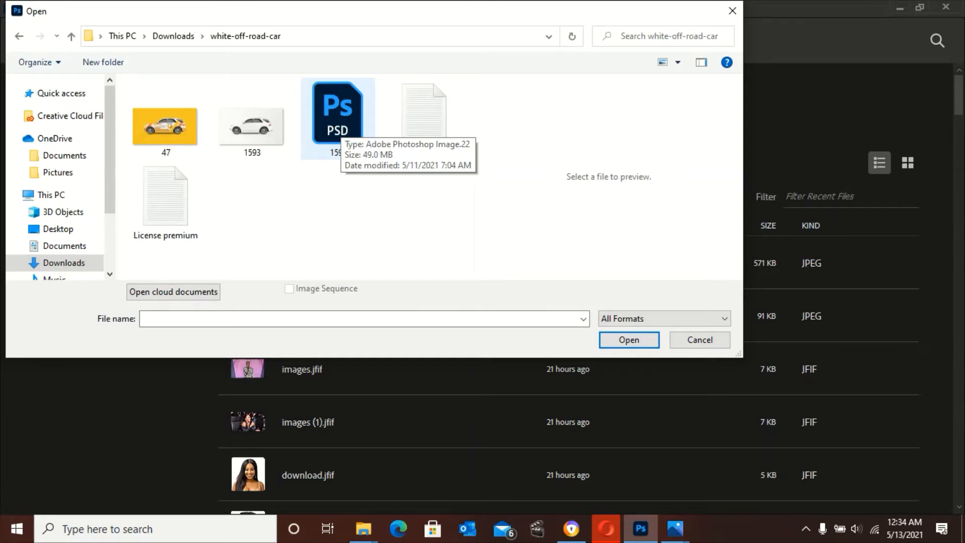
click(338, 112)
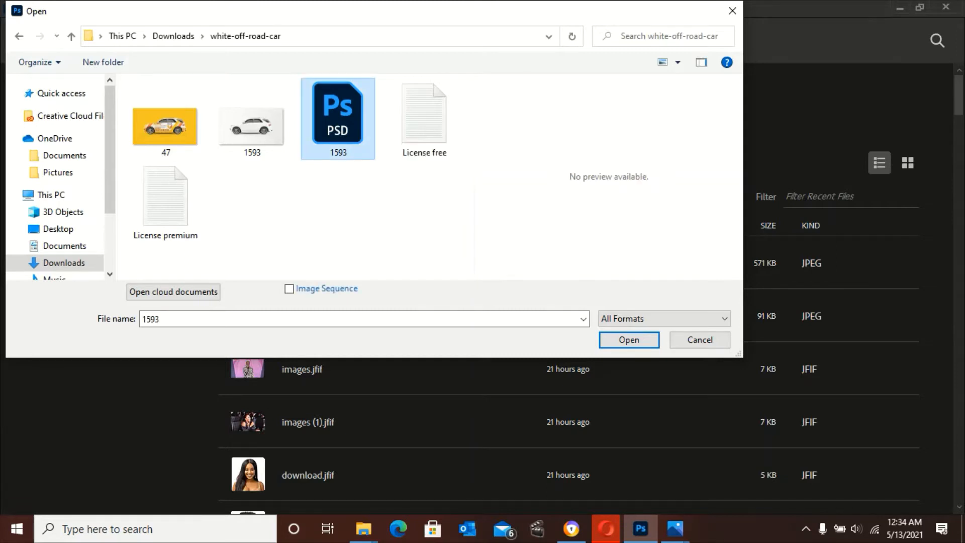
- Load 1593.psd and expand the Smart object group in the Layers panel
click(699, 340)
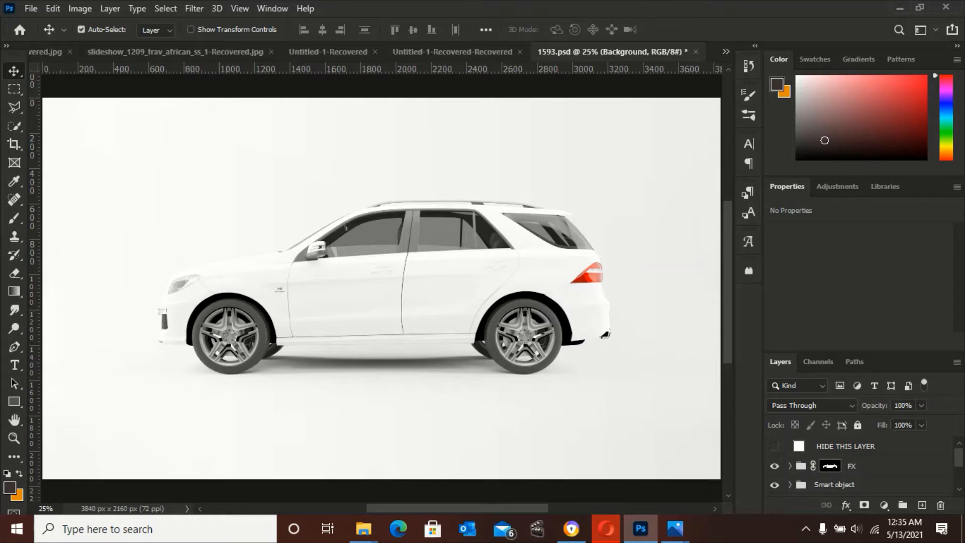
scroll(down, 3)
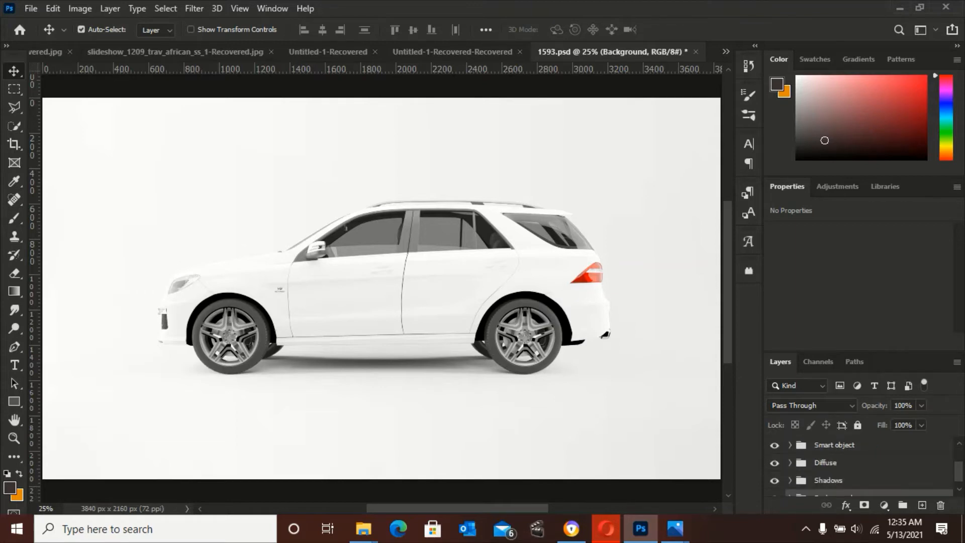
click(787, 444)
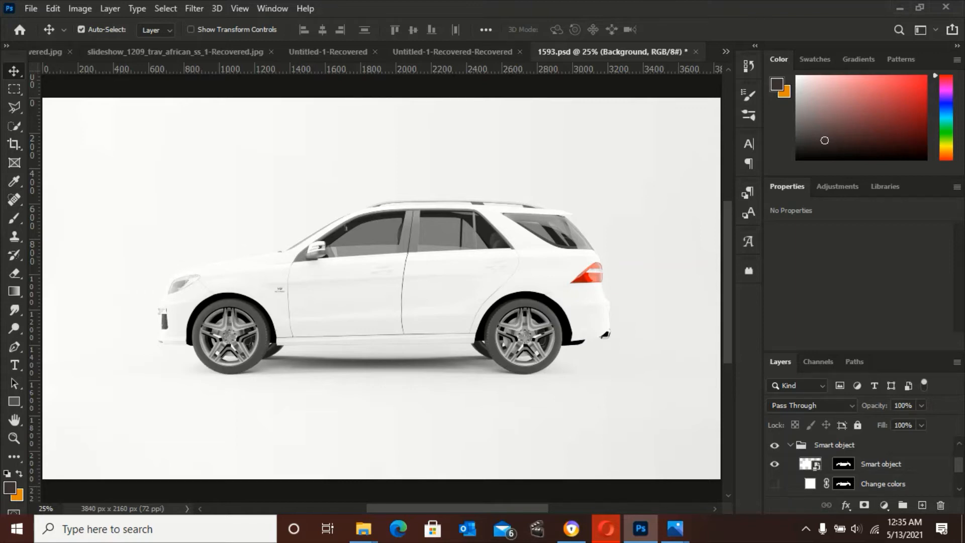
- Edit the smart object's contents and open the 46.jpg VIVA banner from Google Search_files
double_click(807, 464)
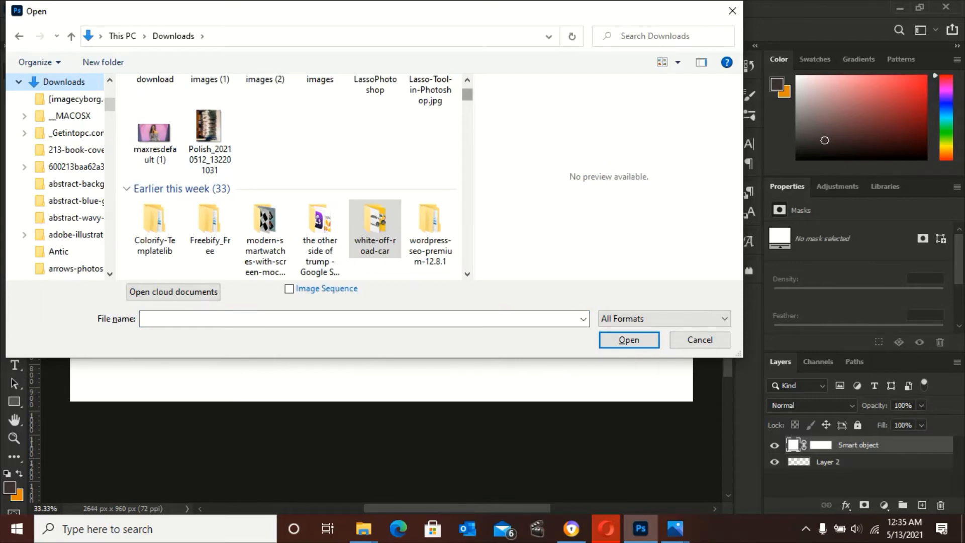
double_click(320, 215)
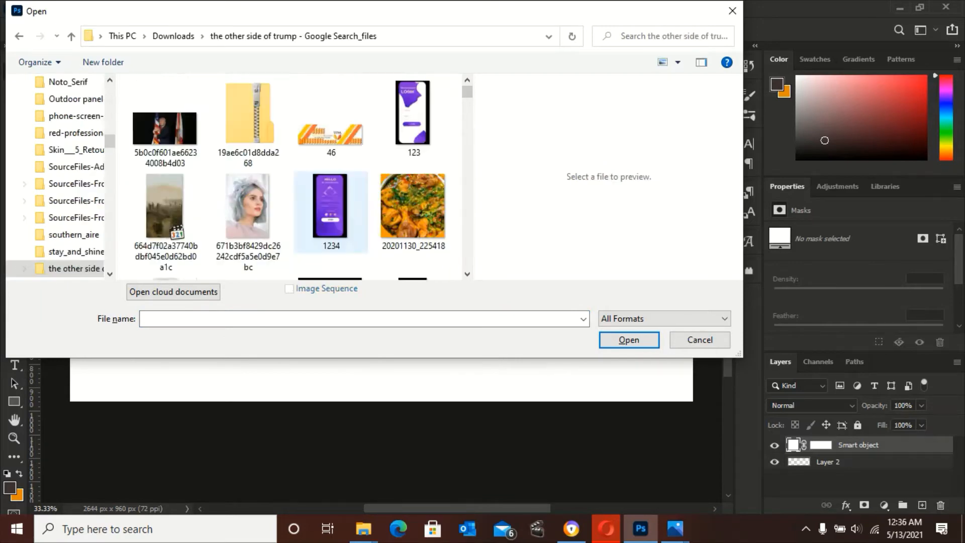
click(331, 130)
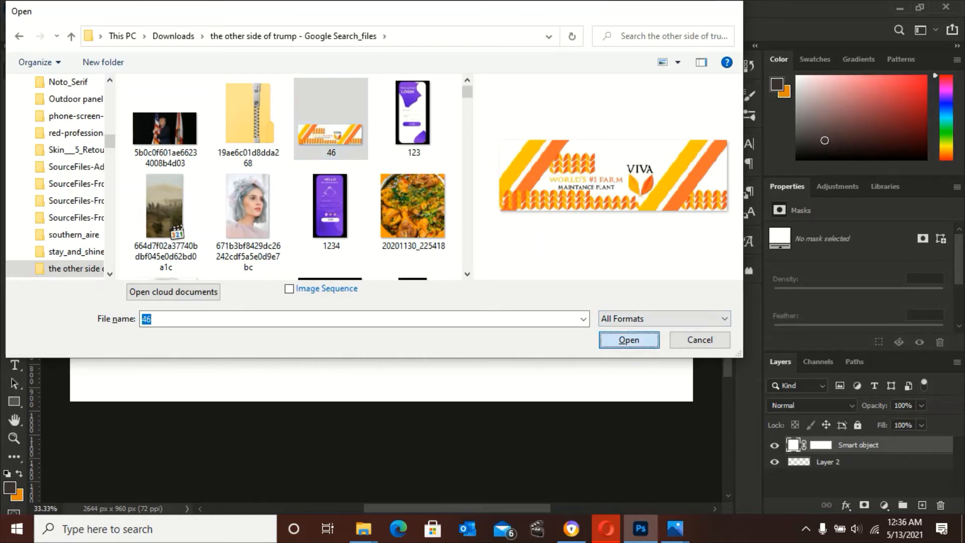
click(629, 339)
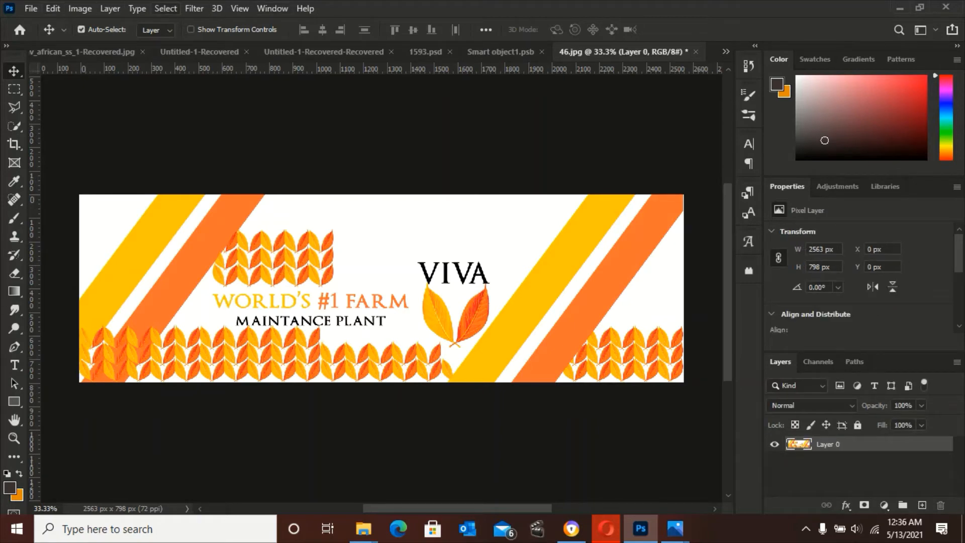
- Select the whole 46.jpg banner canvas and reach the Edit commands to copy it
click(165, 8)
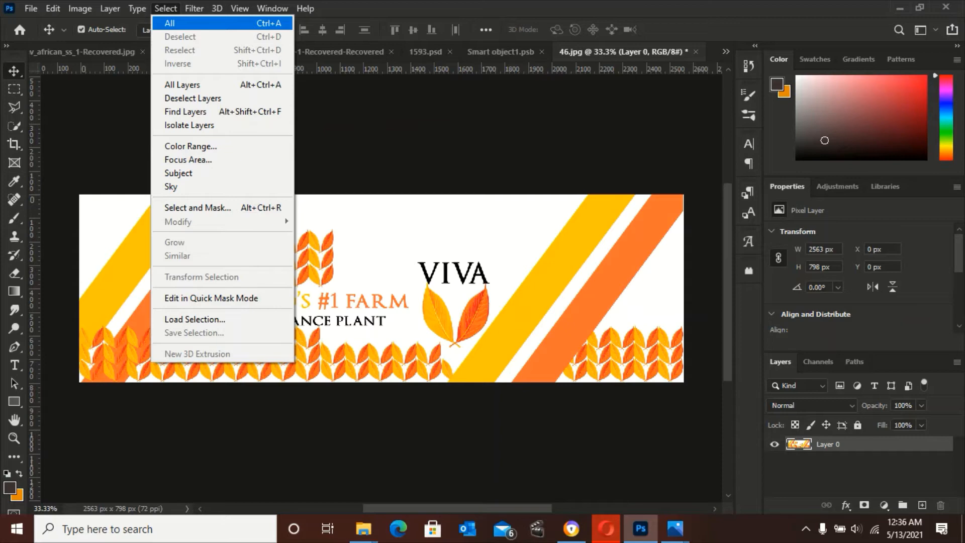
click(170, 23)
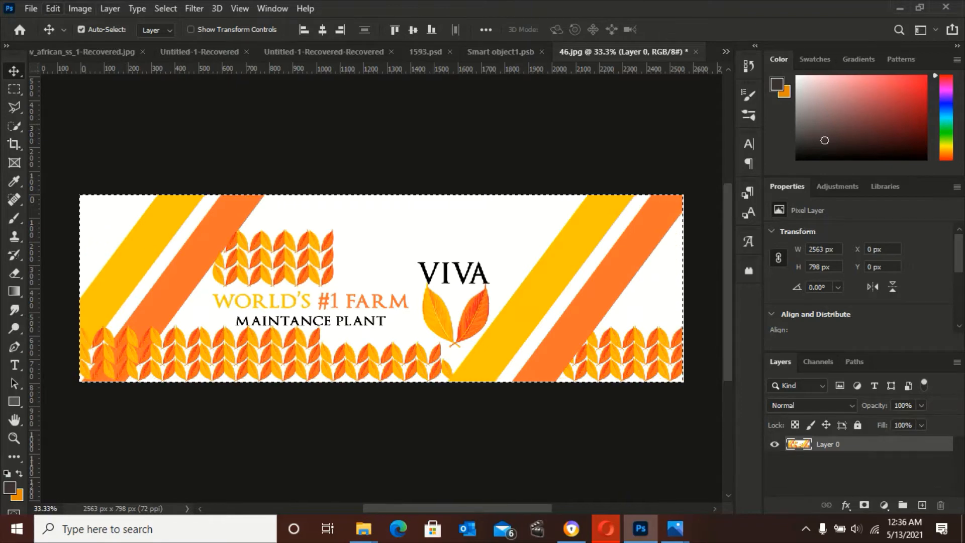
click(52, 8)
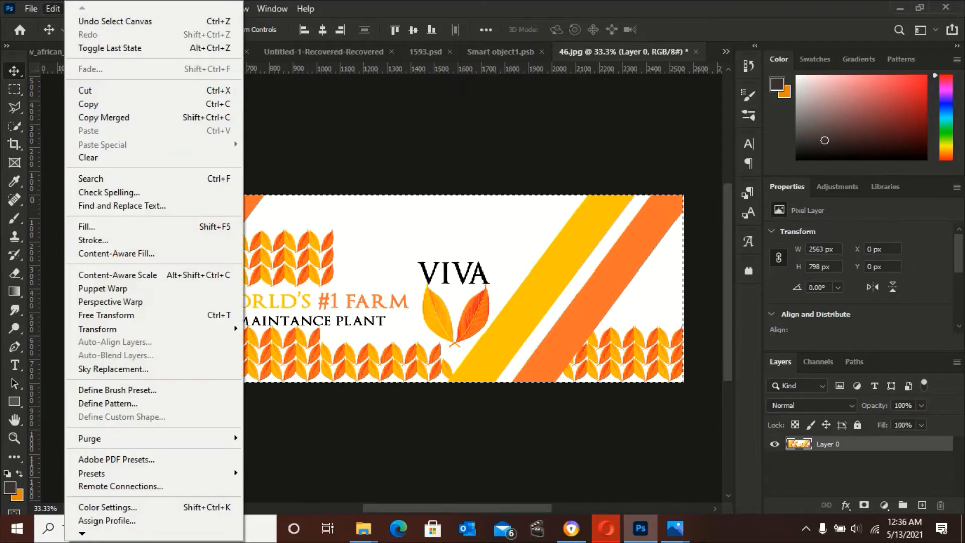
mouse_move(89, 104)
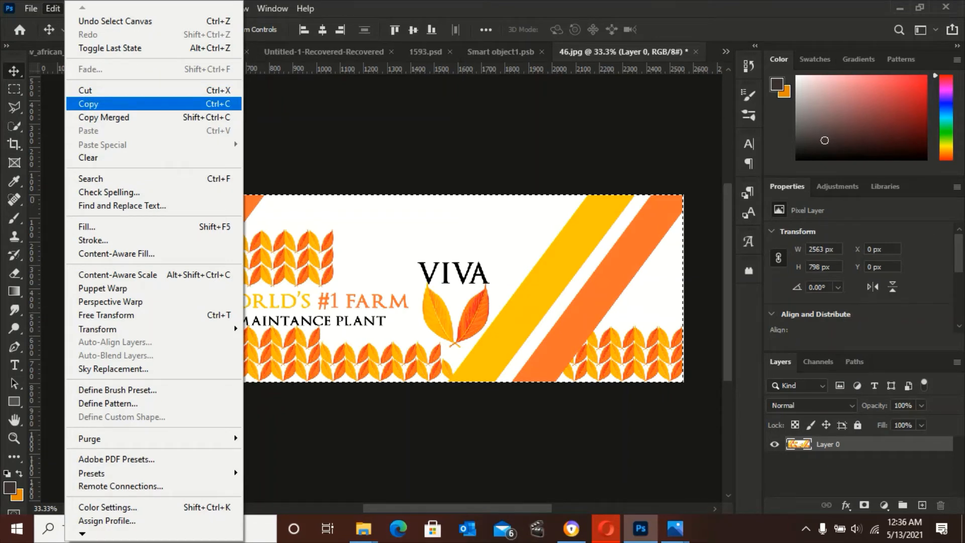
mouse_move(103, 117)
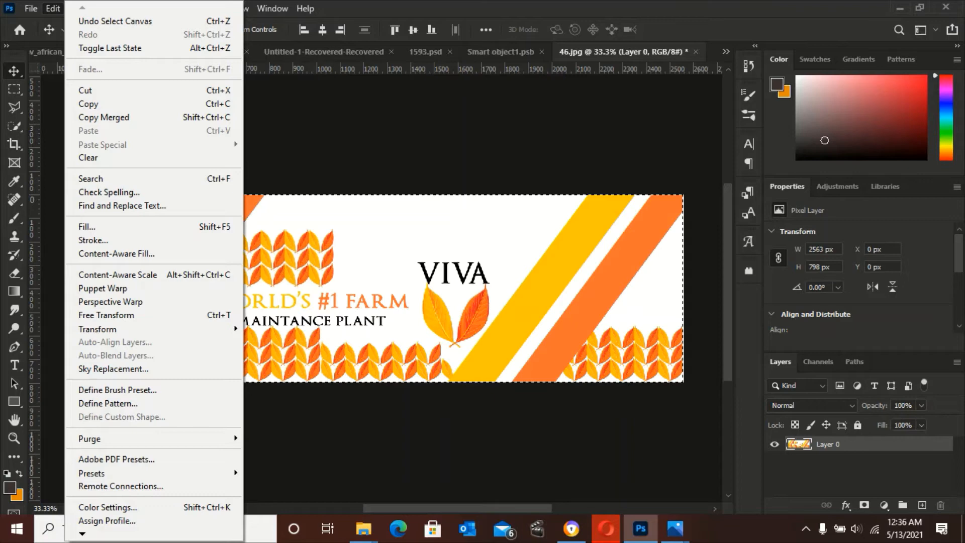
mouse_move(88, 104)
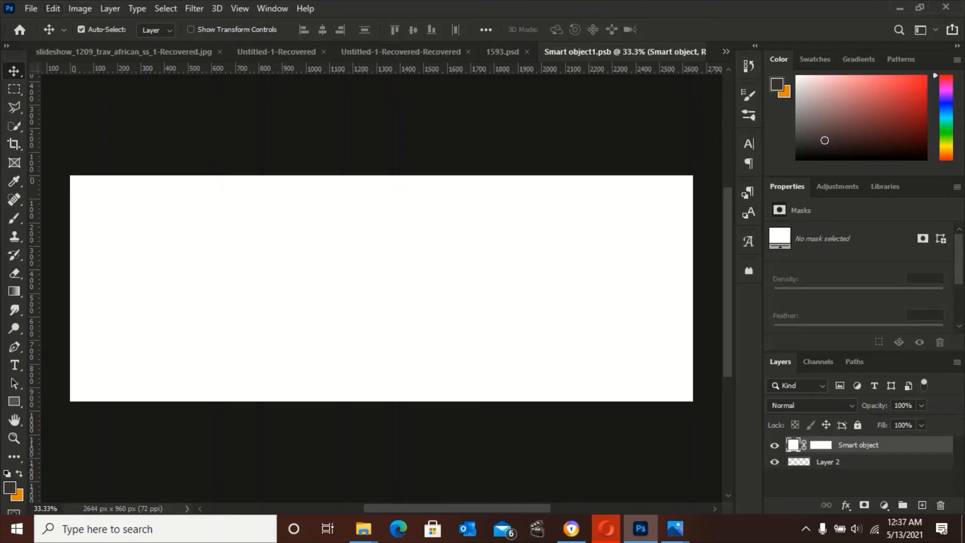
- Paste the banner as Layer 3 in Smart object1.psb and free-transform it to fill the canvas
click(55, 8)
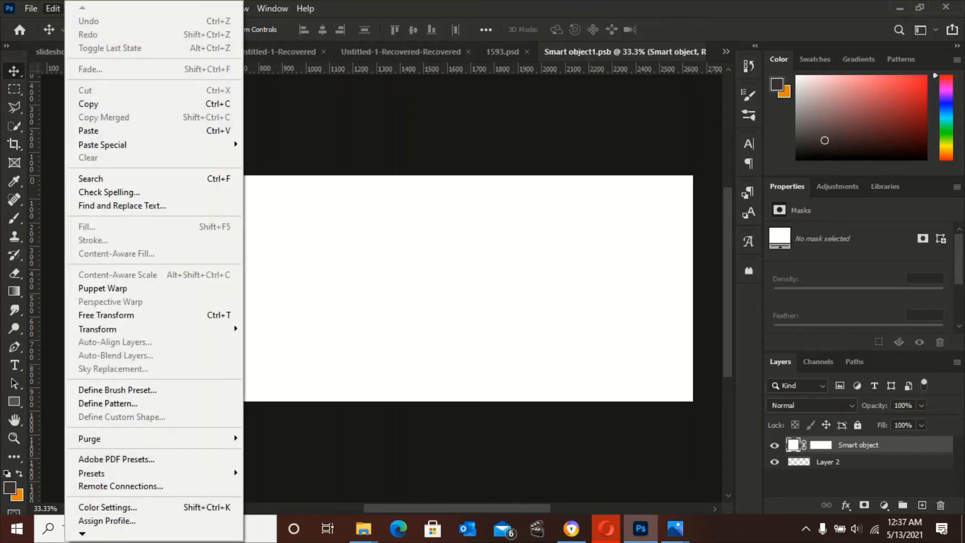
mouse_move(89, 131)
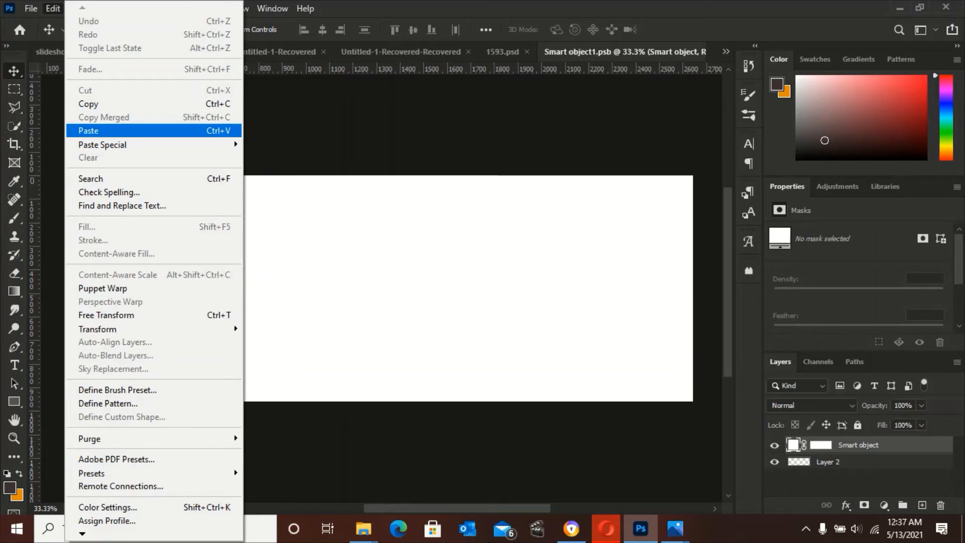
click(88, 130)
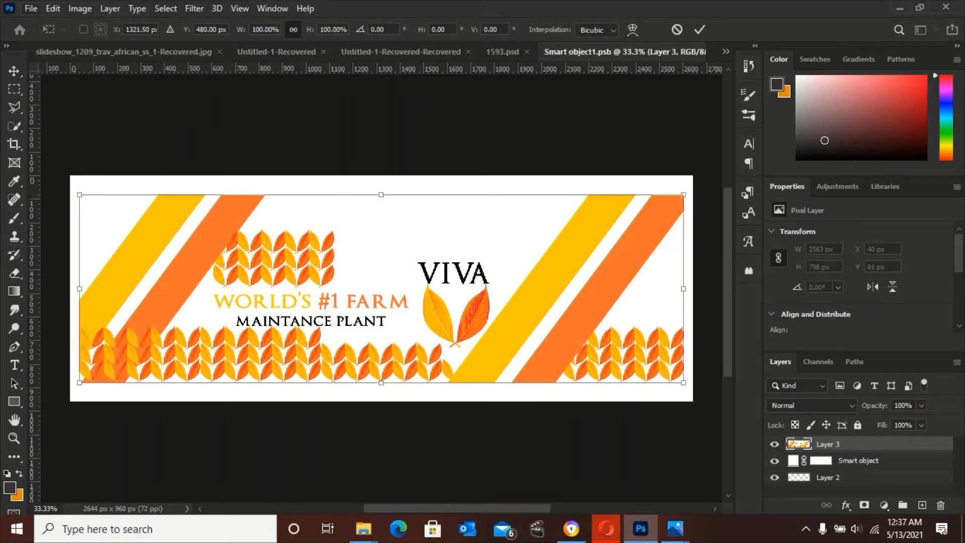
click(55, 8)
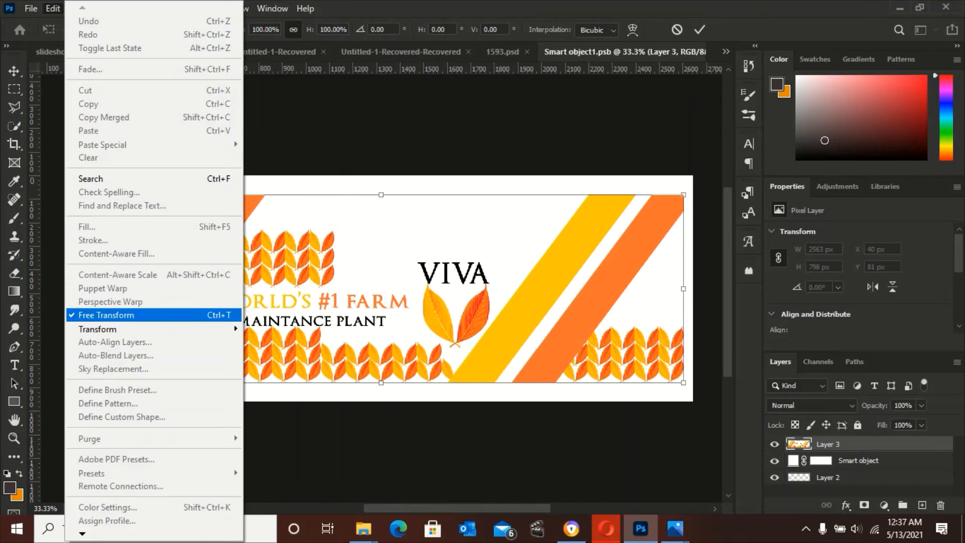
mouse_move(97, 328)
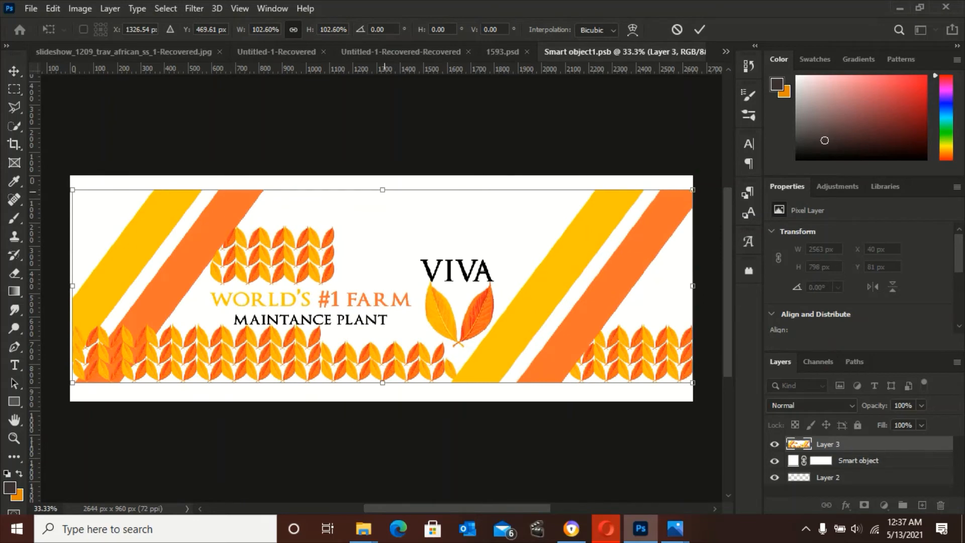
drag(382, 190, 382, 183)
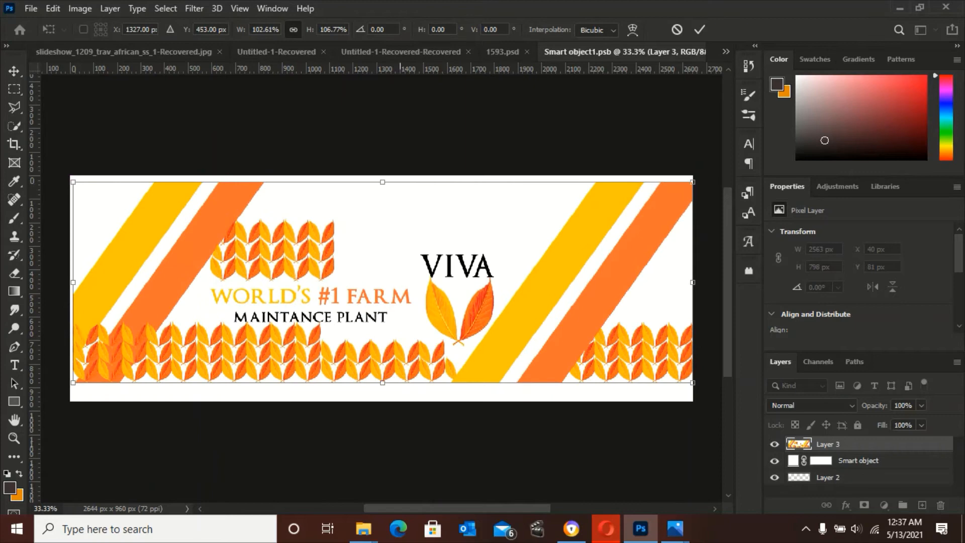
drag(382, 382, 381, 387)
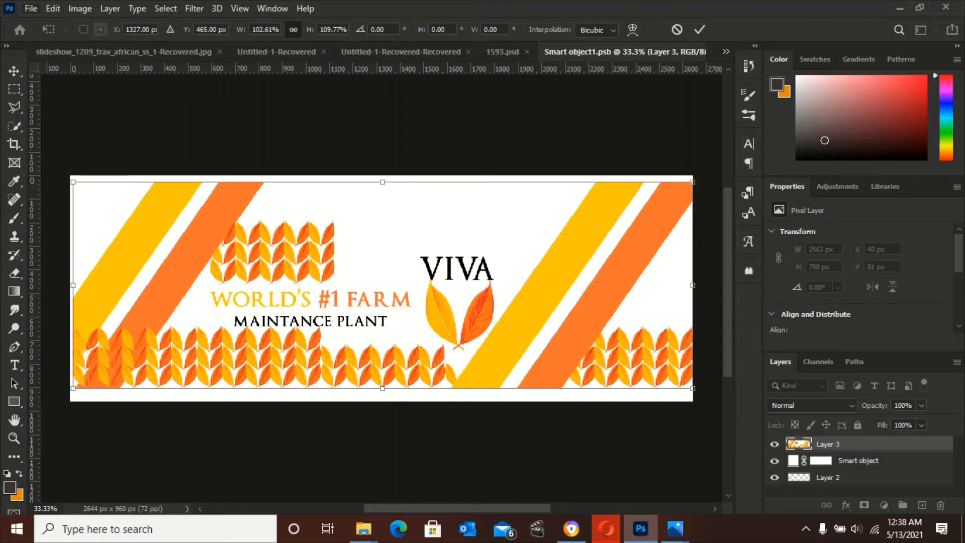
click(31, 8)
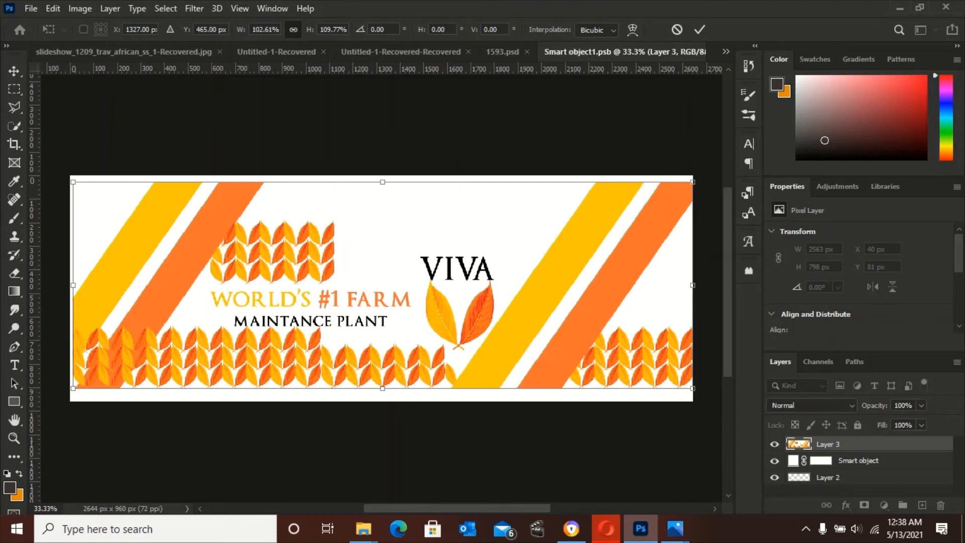
- Close Smart object1.psb applying the transform so the SUV wears the VIVA banner
click(30, 8)
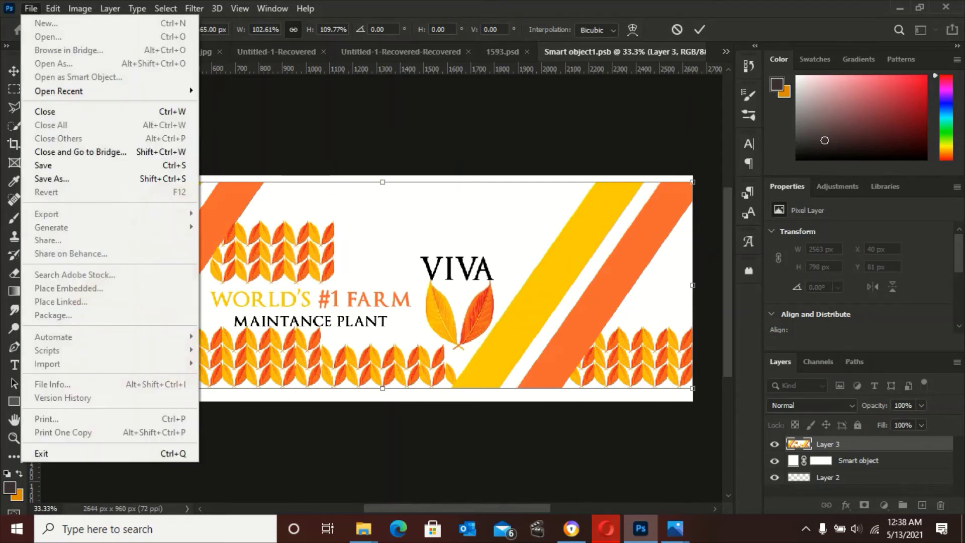
click(44, 111)
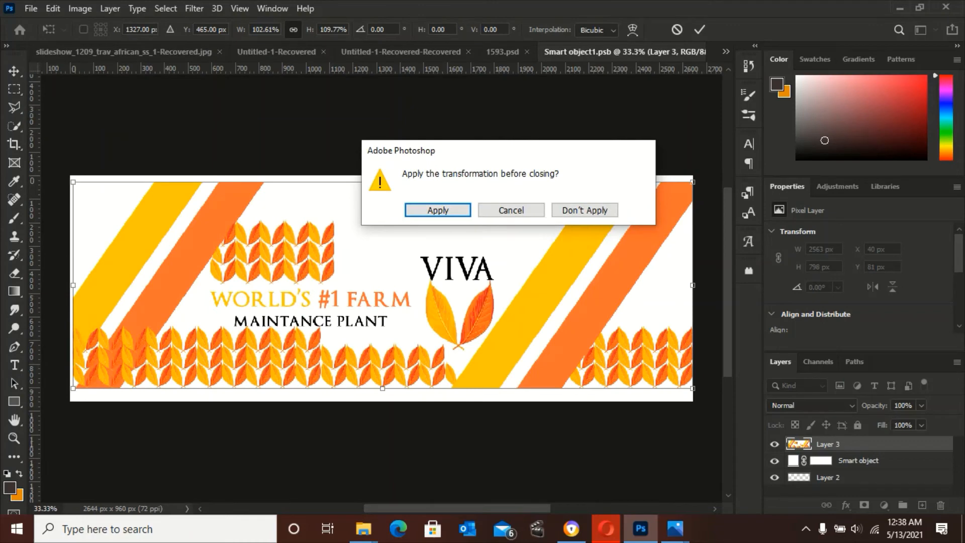
click(438, 209)
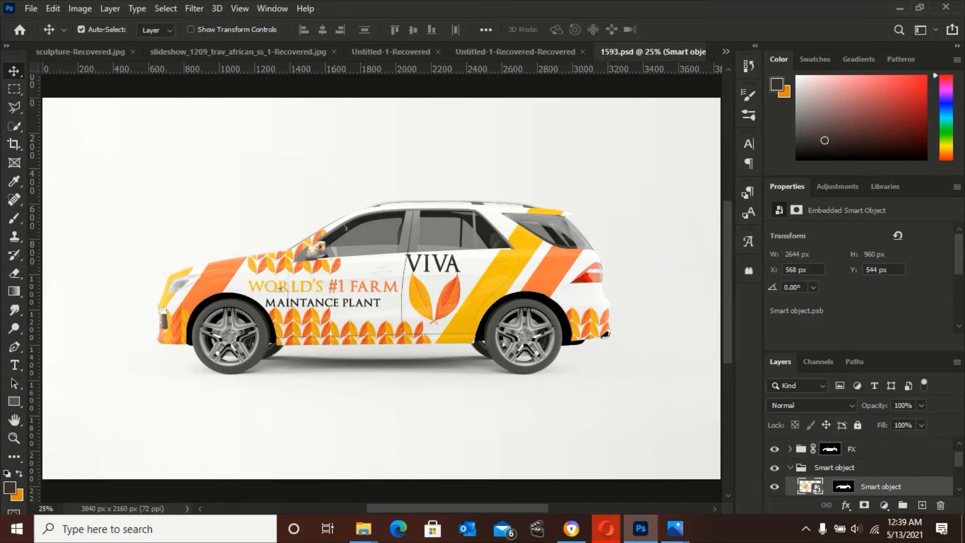
mouse_move(801, 486)
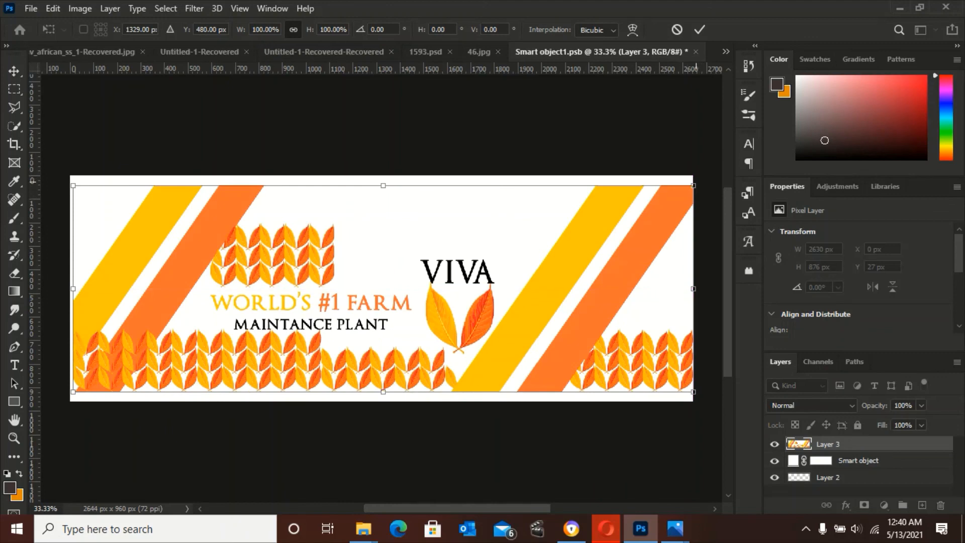
- Scale the banner down a touch and return to the 1593.psd mockup
drag(693, 391, 701, 391)
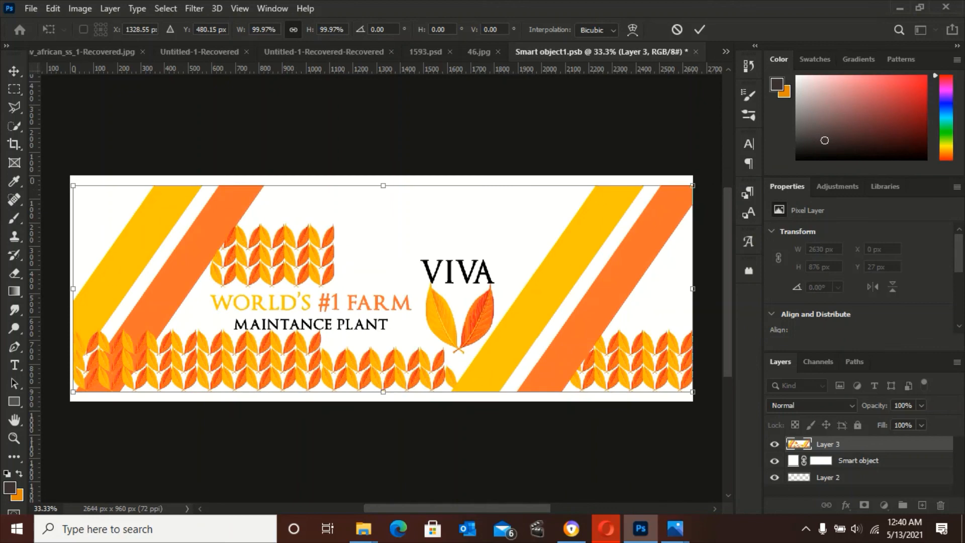
click(423, 52)
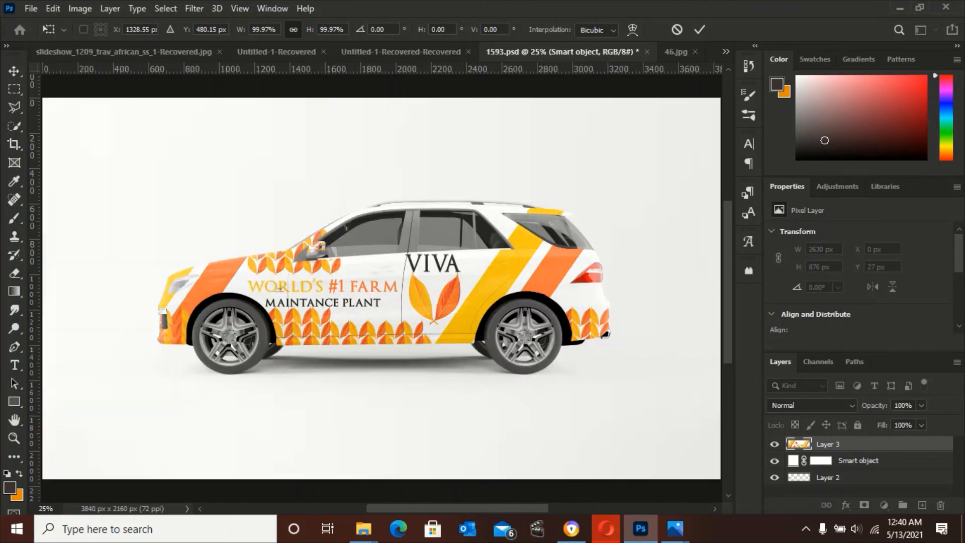